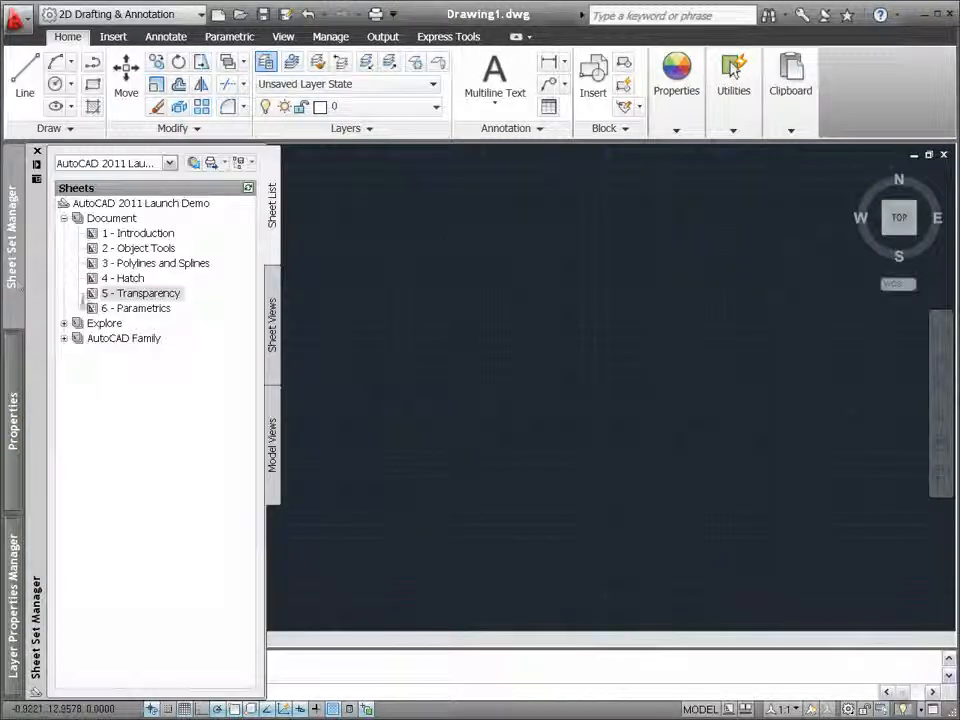
Open sheet 6 - Parametrics from the Sheet Set Manager.
{"action": "double_click", "coordinate": [136, 308]}
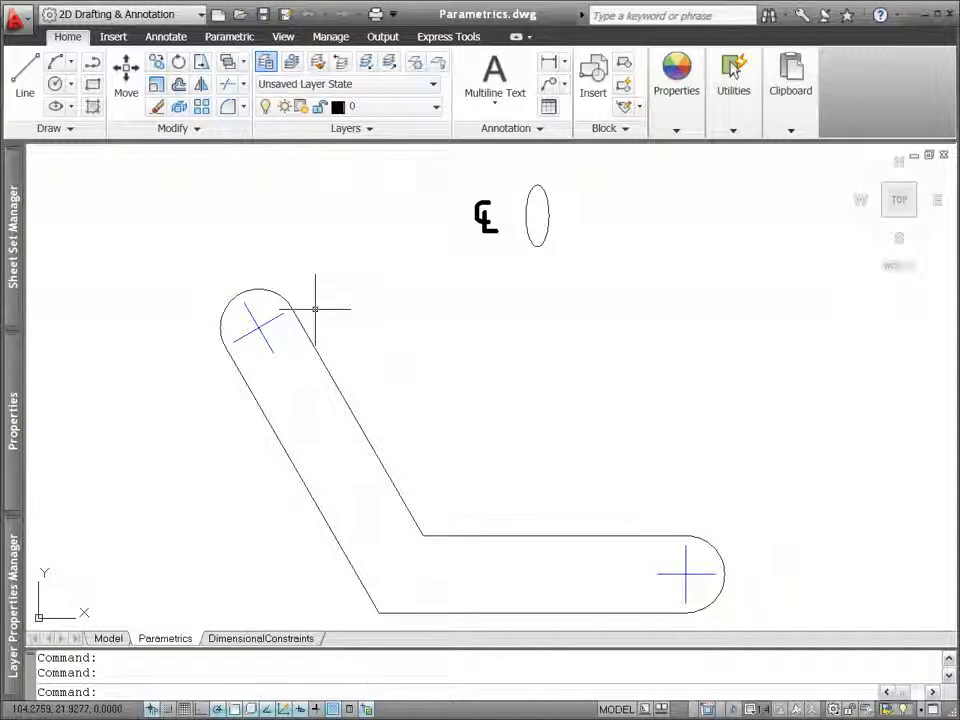
Run Auto Constrain on the bracket after reviewing and accepting its AutoConstrain settings.
{"action": "left_click", "coordinate": [229, 37]}
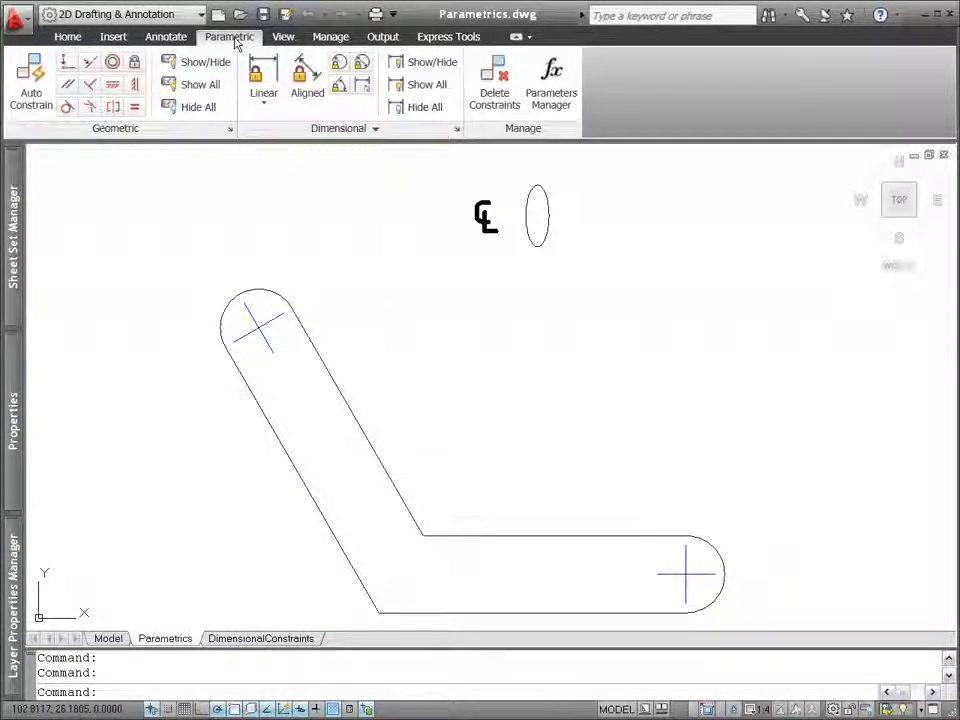
{"action": "left_click", "coordinate": [31, 80]}
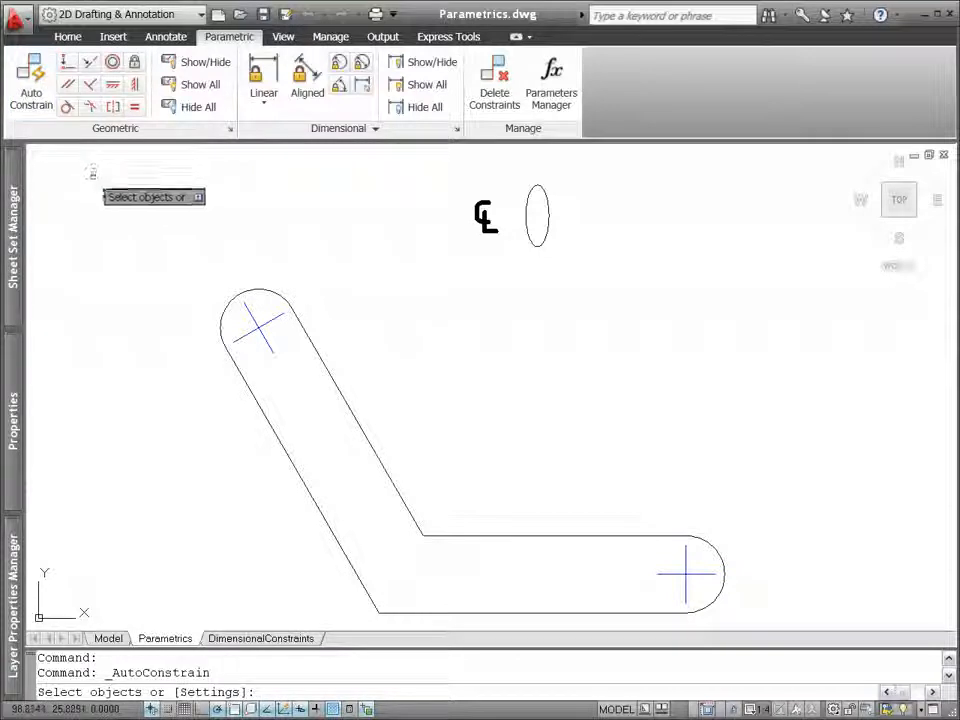
{"action": "right_click", "coordinate": [155, 196]}
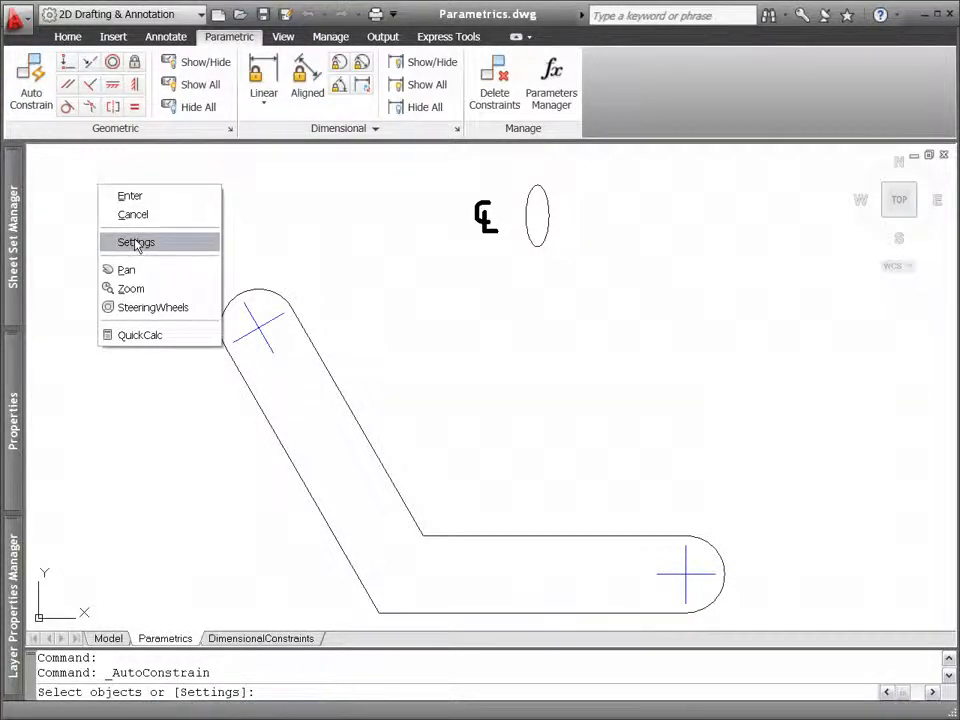
{"action": "left_click", "coordinate": [136, 242]}
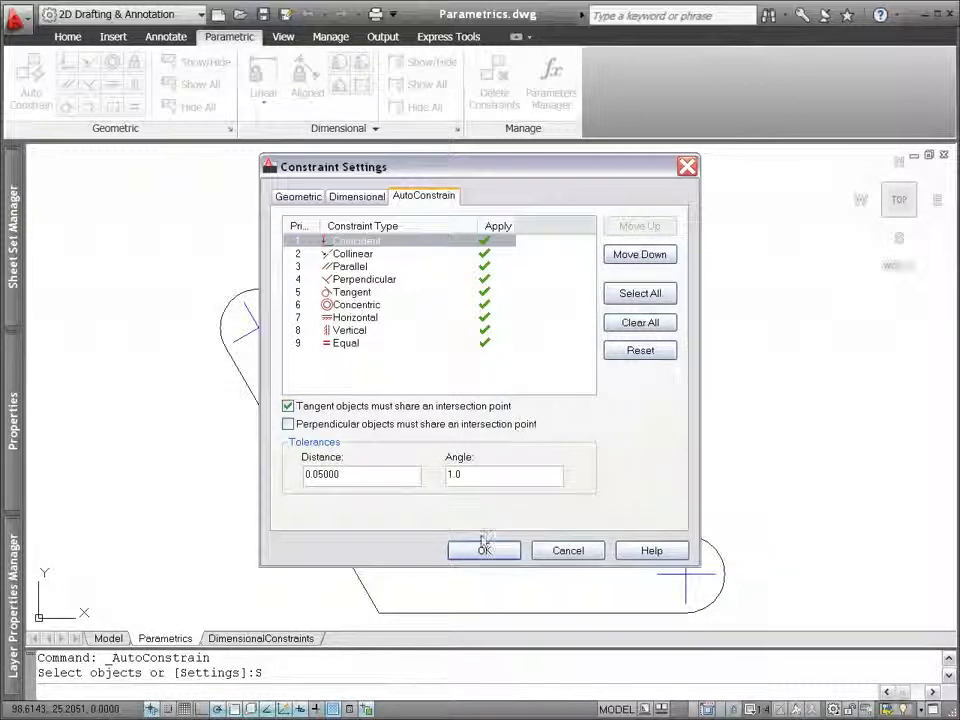
{"action": "left_click", "coordinate": [484, 550]}
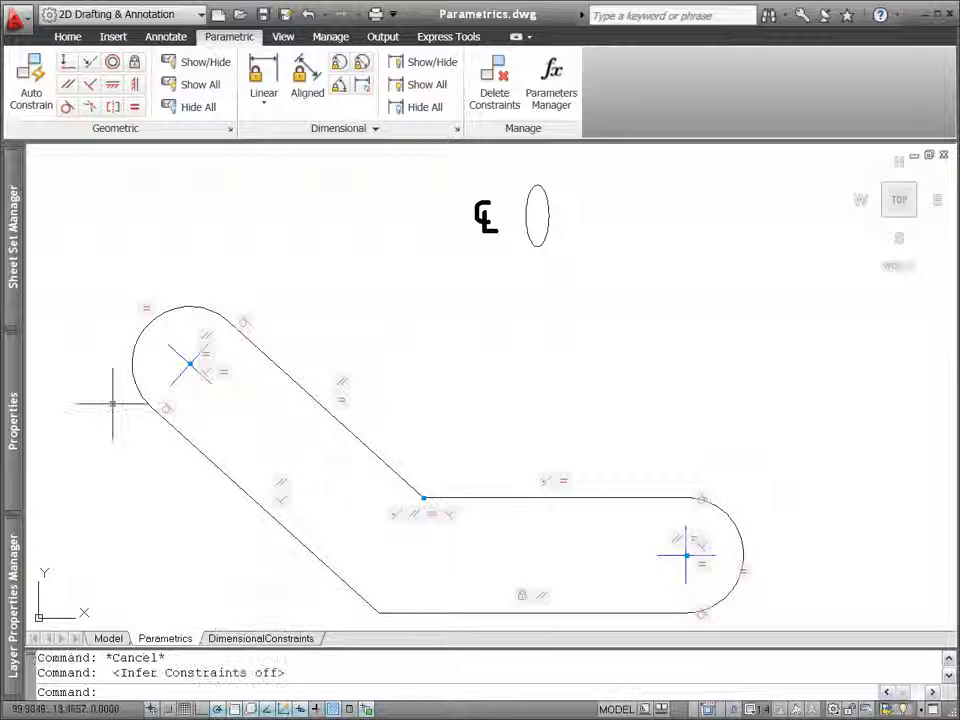
Draw a rectangle inside the slanted arm with Infer Constraints enabled.
{"action": "left_click", "coordinate": [68, 36]}
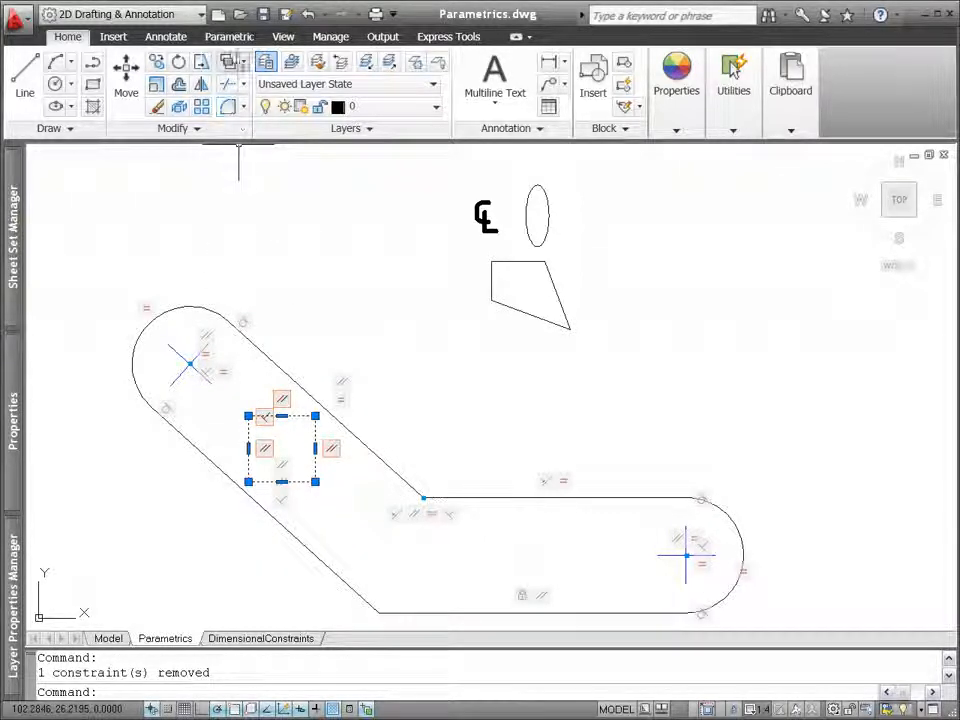
{"action": "left_click", "coordinate": [229, 36]}
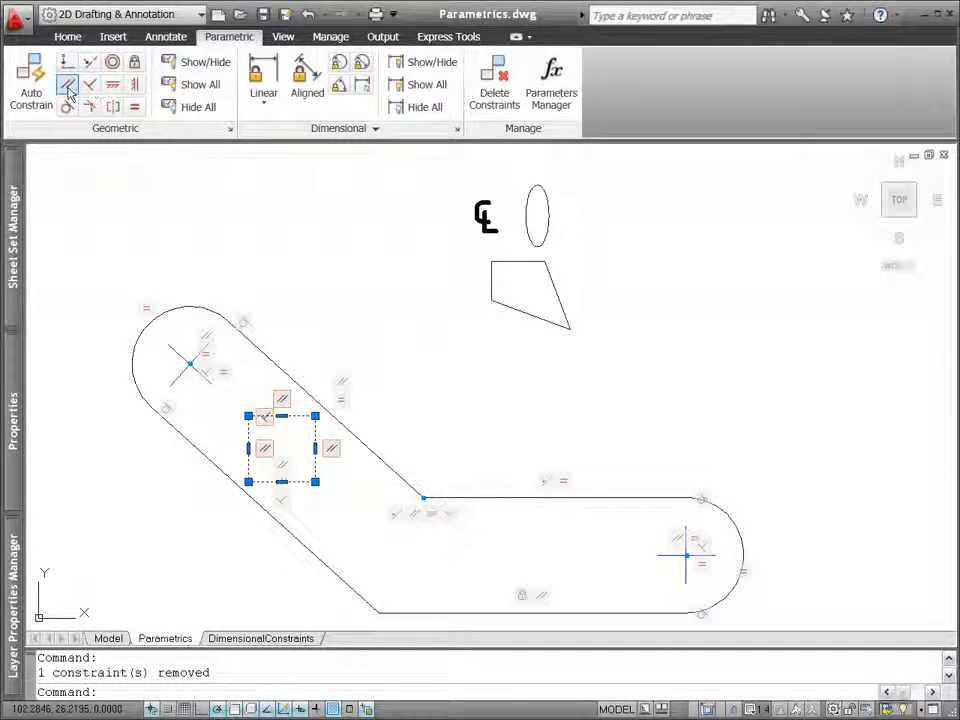
Make the square parallel to the arm, add radius .5 hole circles, and grip-stretch the bracket.
{"action": "left_click", "coordinate": [67, 84]}
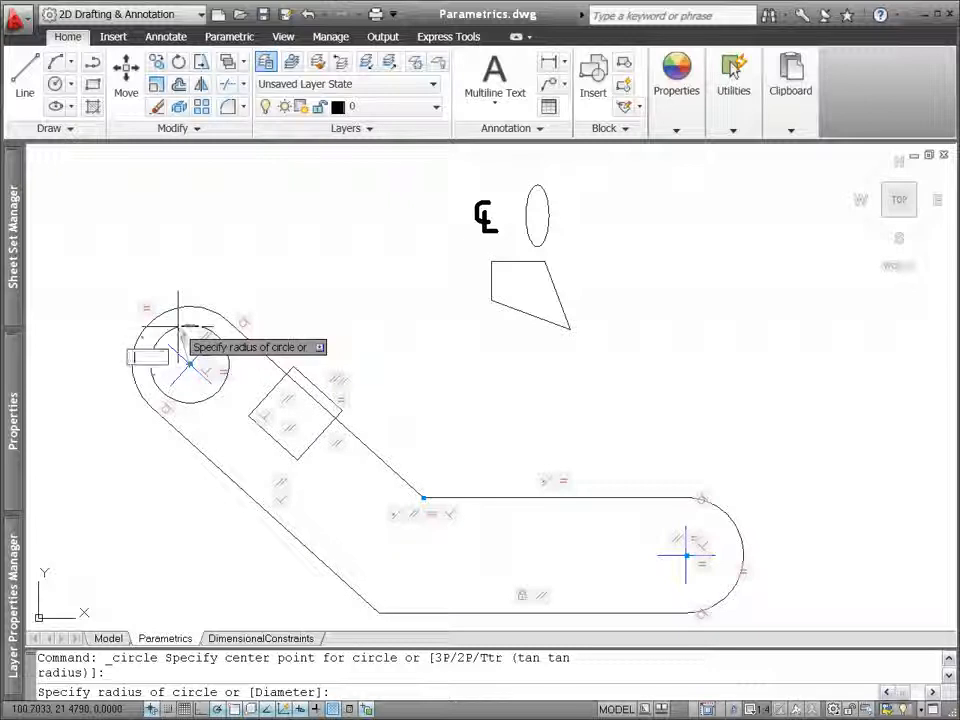
{"action": "type", "text": ".5"}
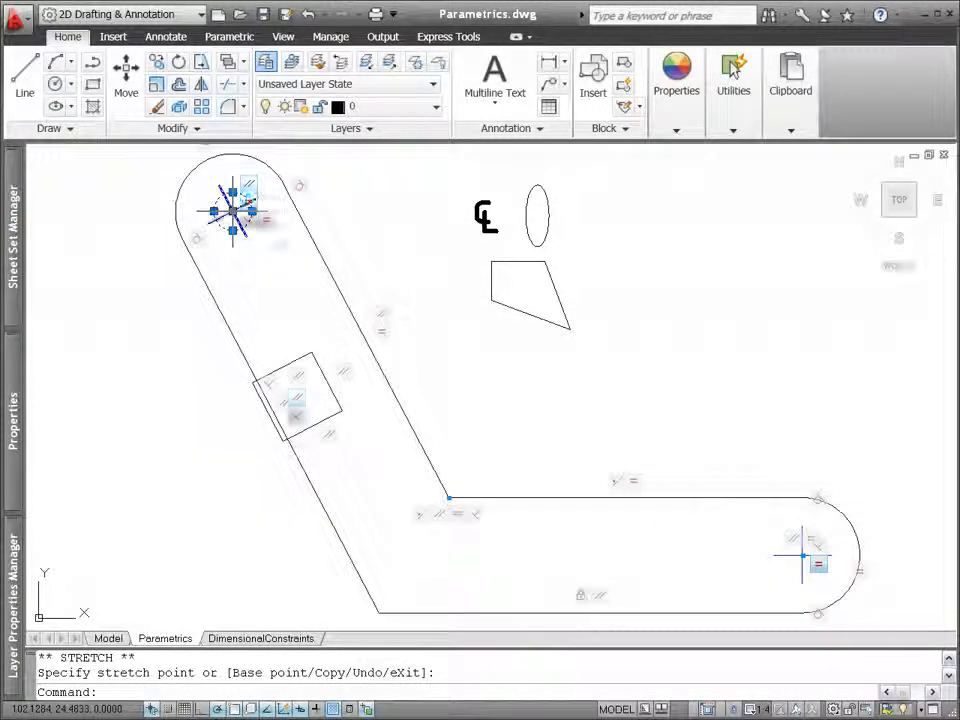
{"action": "right_click", "coordinate": [235, 210]}
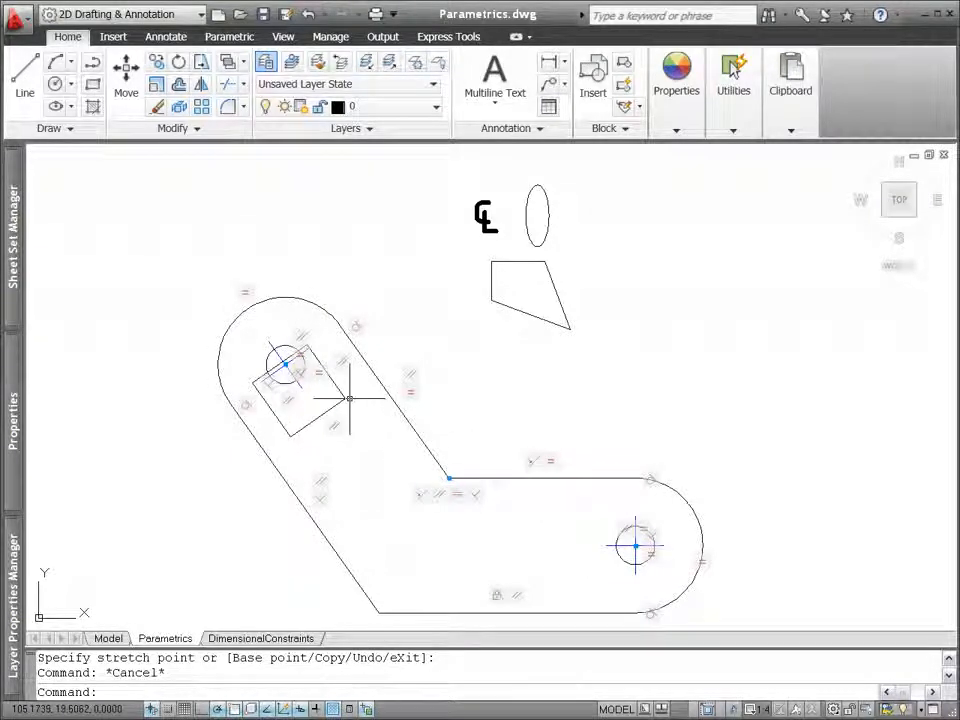
Move the square along the arm using the Nearest snap, placing it beside the upper circle.
{"action": "right_click", "coordinate": [290, 380]}
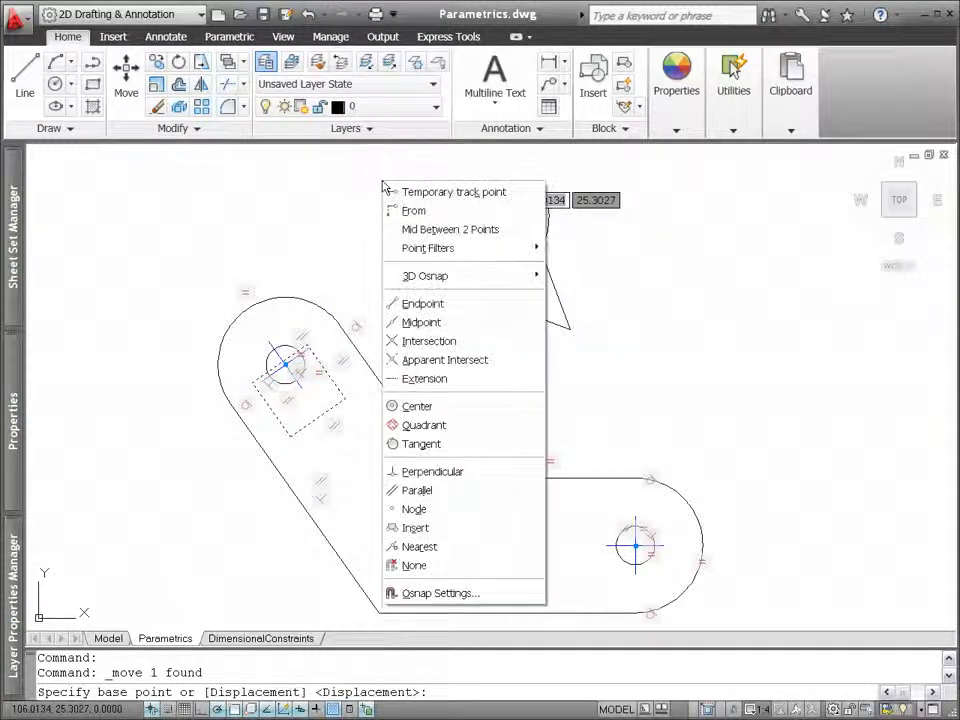
{"action": "left_click", "coordinate": [450, 229]}
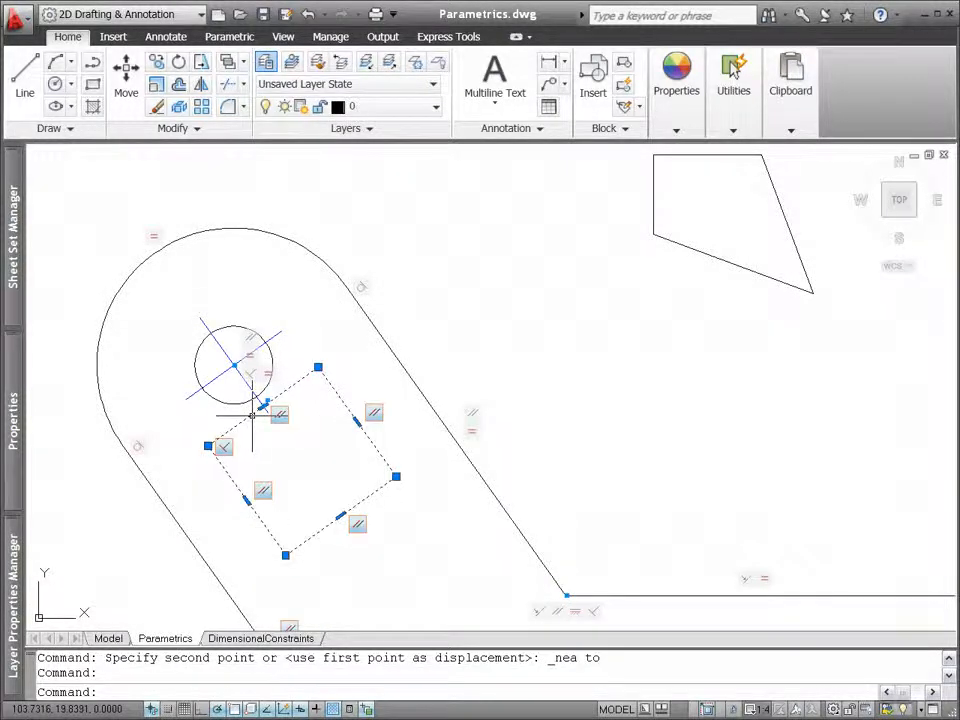
{"action": "right_click", "coordinate": [255, 410]}
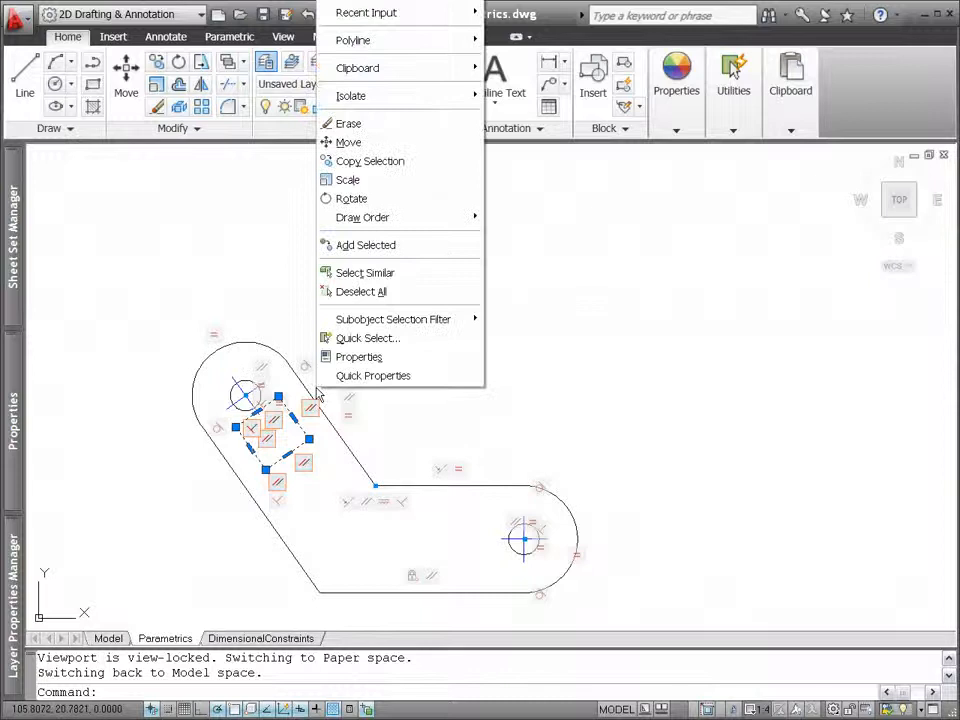
{"action": "left_click", "coordinate": [347, 142]}
{"action": "type", "text": "R"}
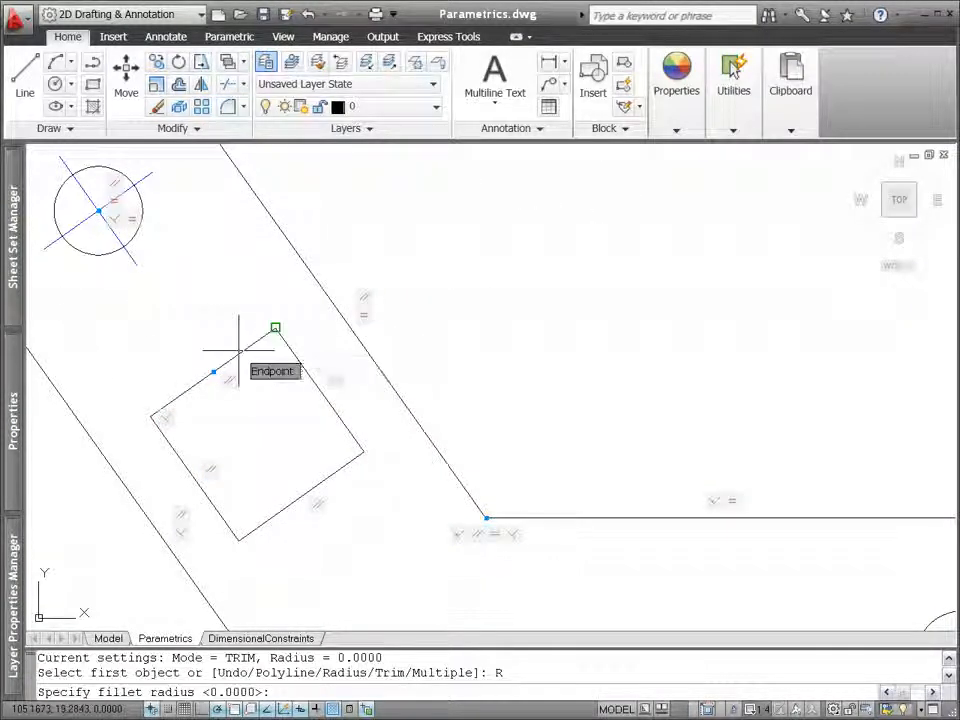
Fillet the square's corners with radius .2.
{"action": "type", "text": ".2"}
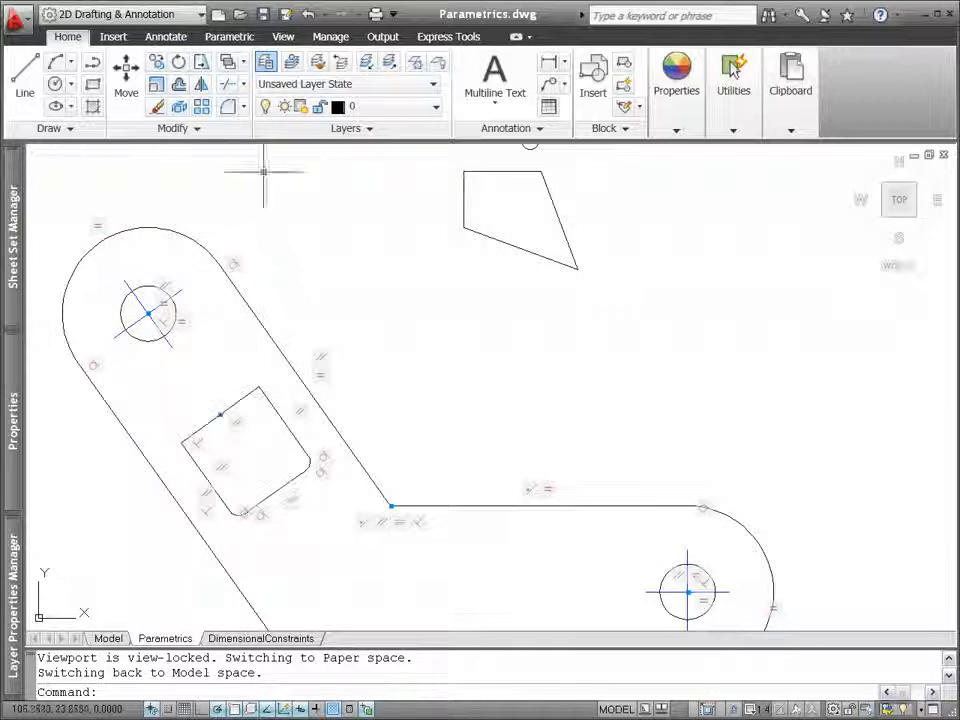
{"action": "left_click", "coordinate": [229, 37]}
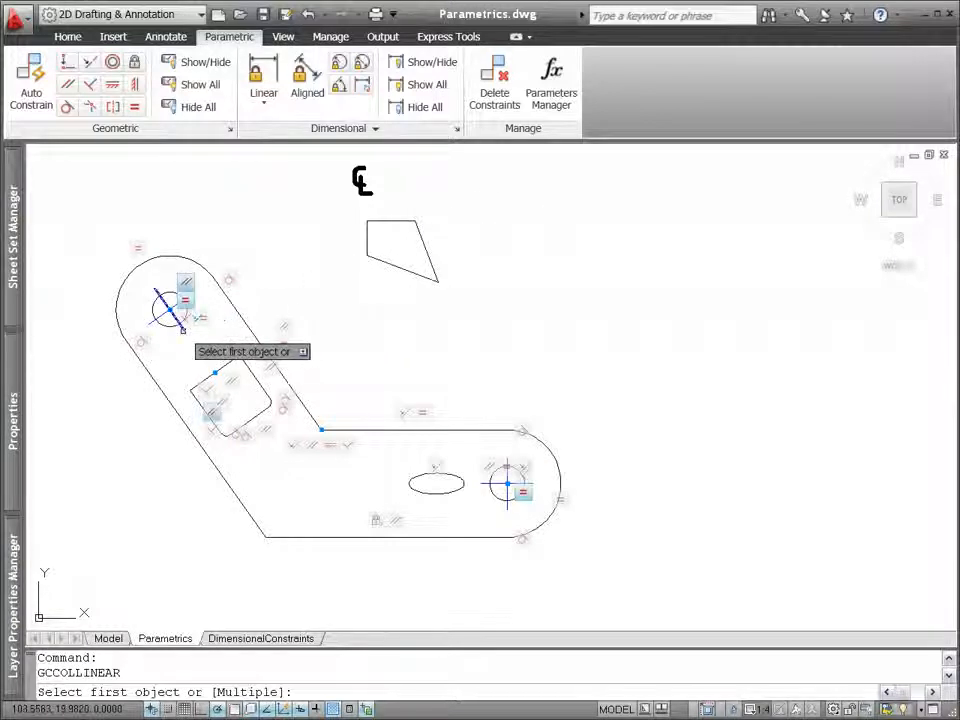
Pick the ellipse as the first object for a Collinear constraint with the hole.
{"action": "left_click", "coordinate": [170, 305]}
{"action": "type", "text": "8"}
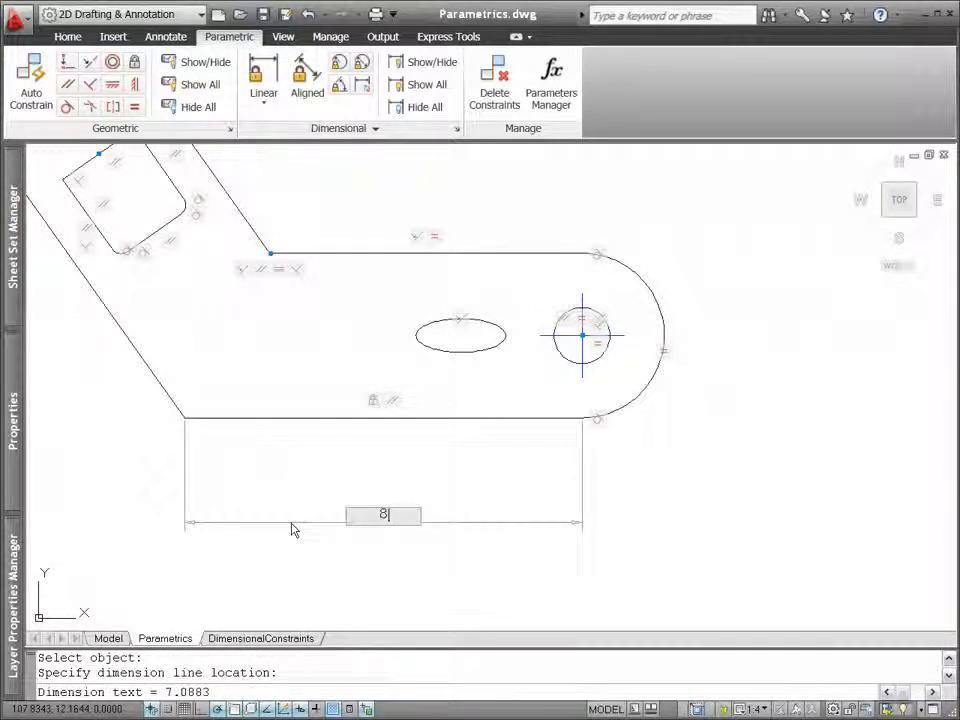
Lock the bottom edge at 8 and add a linear constraint from ellipse to hole.
{"action": "key", "text": "enter"}
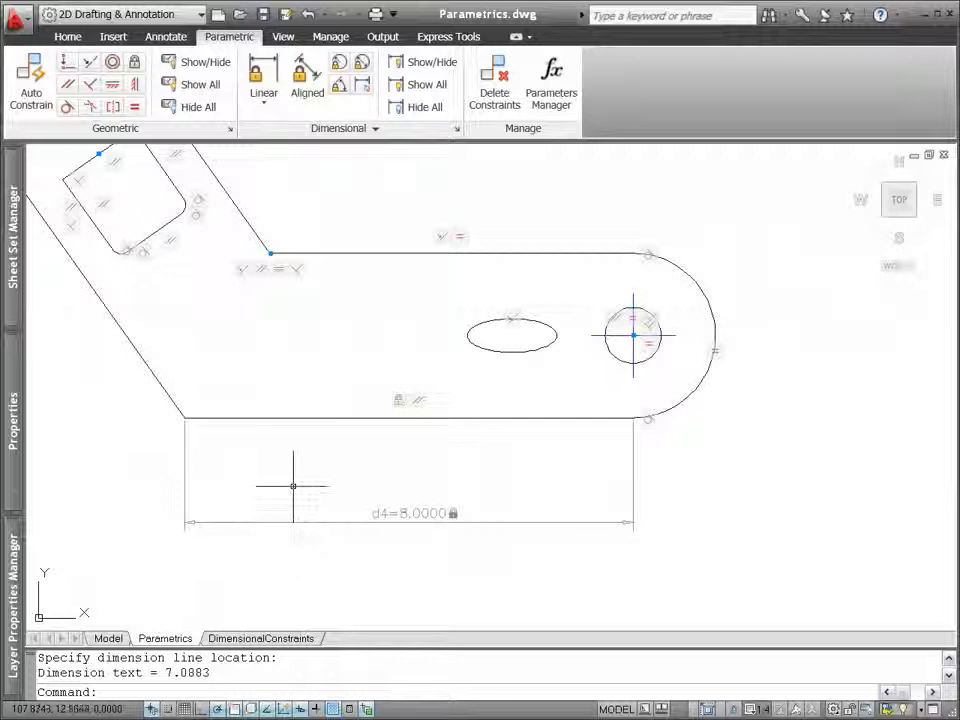
{"action": "right_click", "coordinate": [293, 486]}
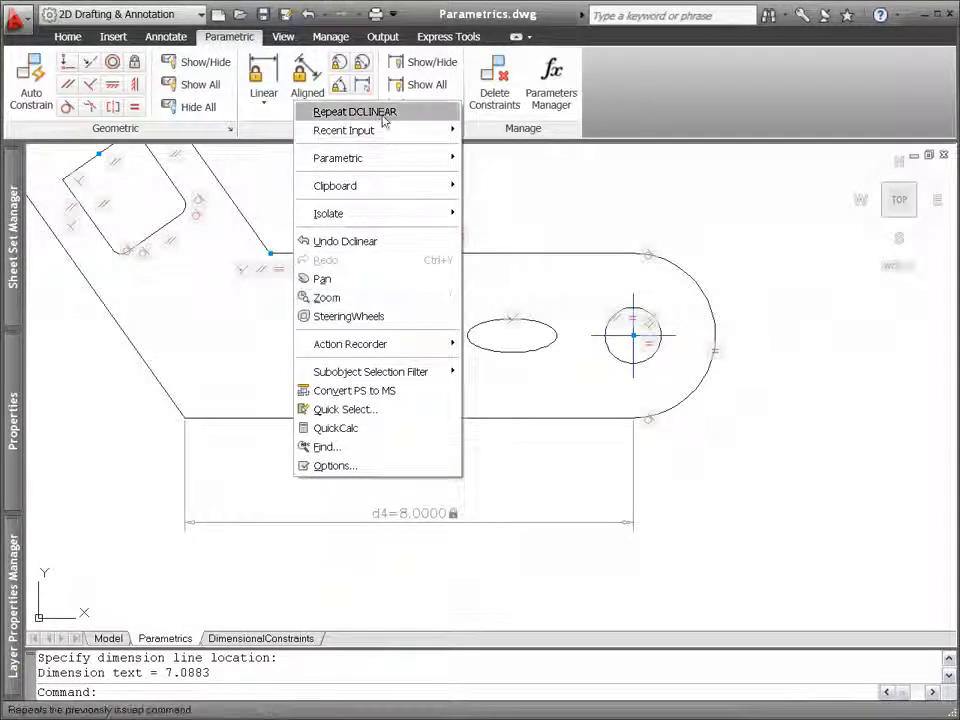
{"action": "left_click", "coordinate": [354, 111]}
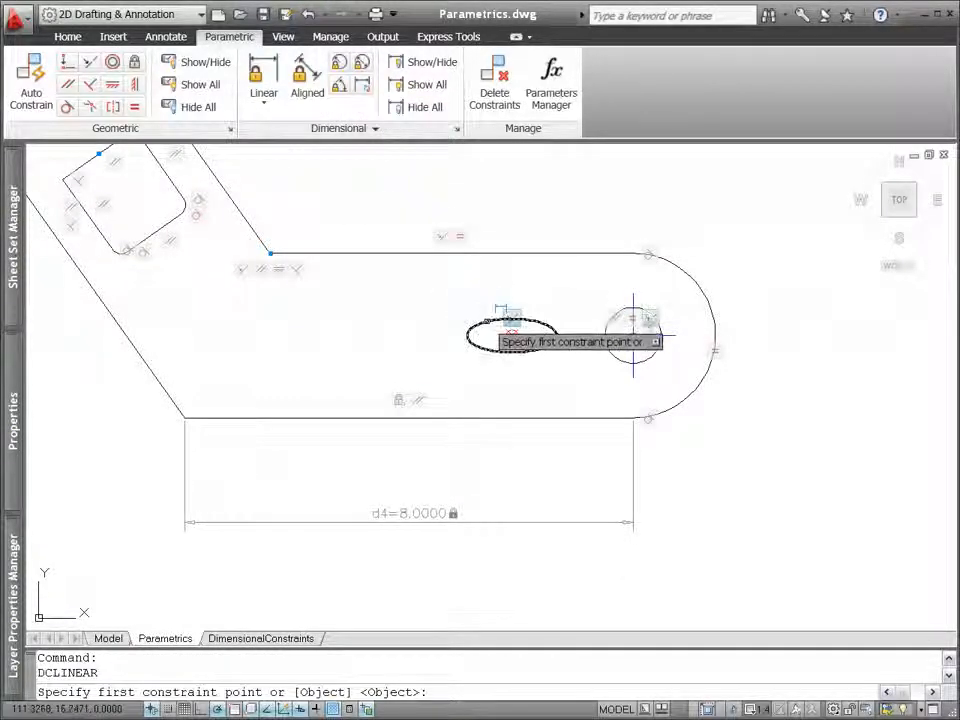
{"action": "left_click", "coordinate": [505, 320]}
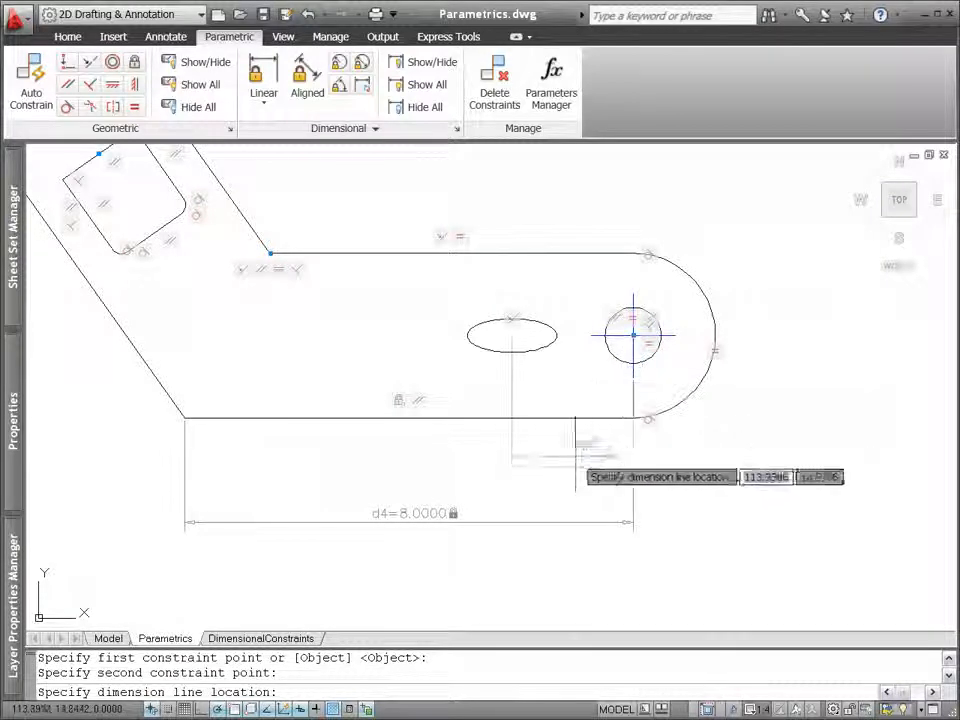
{"action": "left_click", "coordinate": [443, 515]}
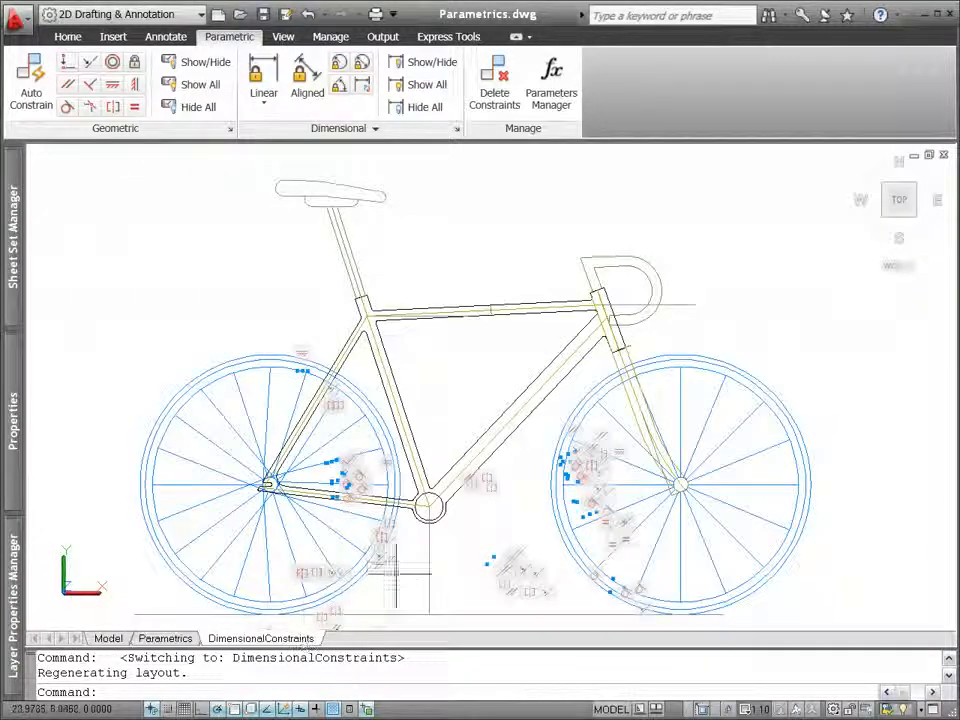
Show the bicycle's dimensional constraints and open the Parameters Manager.
{"action": "left_click", "coordinate": [432, 62]}
{"action": "type", "text": "S"}
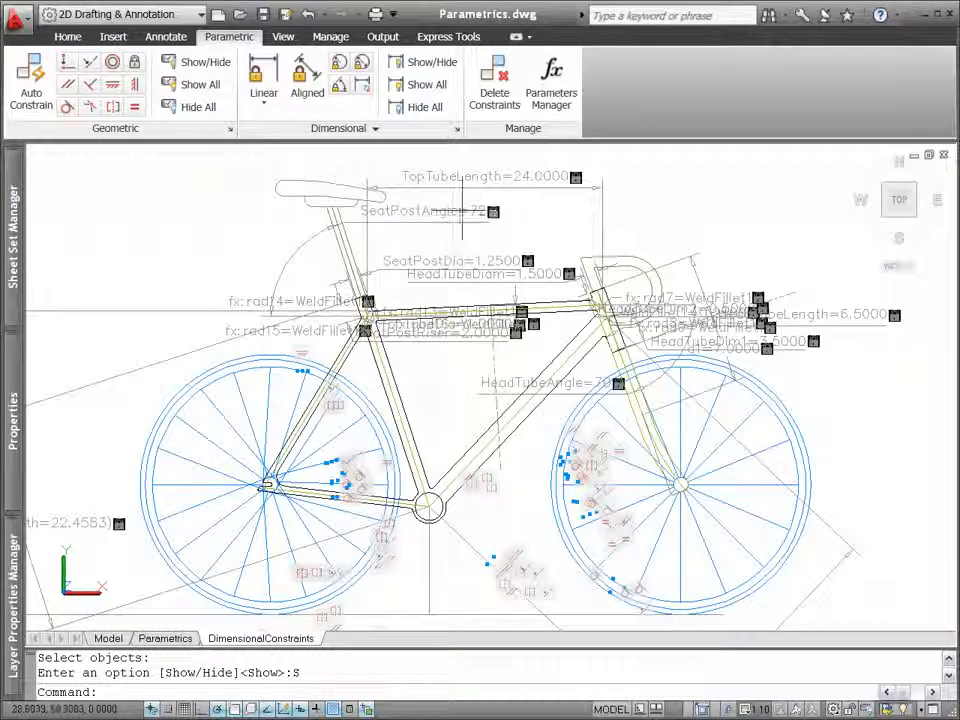
{"action": "left_click", "coordinate": [551, 80]}
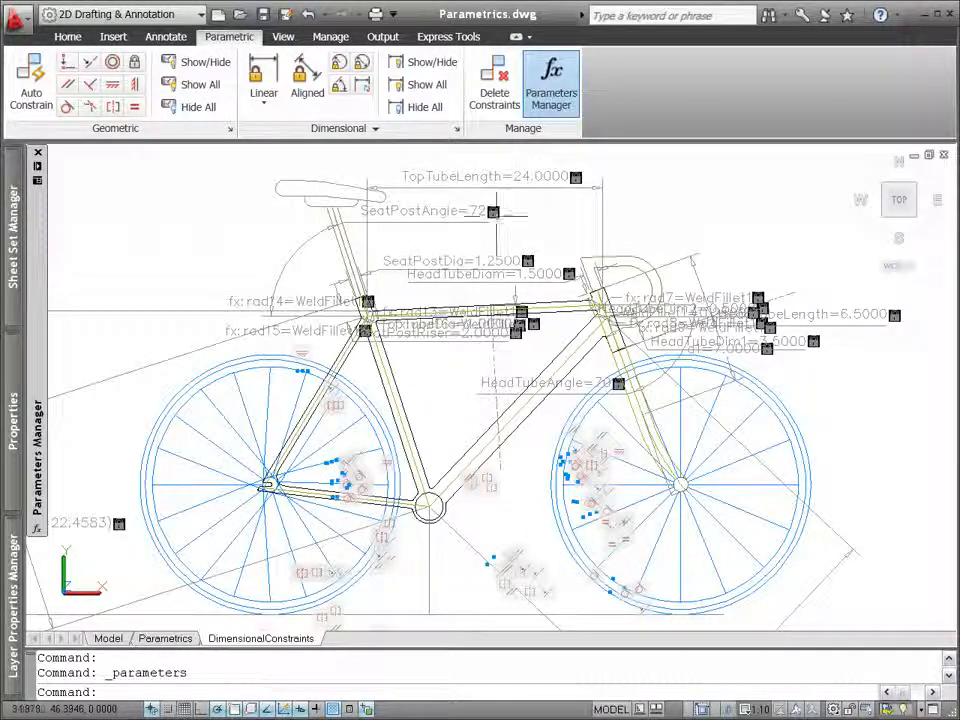
Expand the Parameters Manager, show all 50 parameters, and search to find the three post parameters.
{"action": "left_click", "coordinate": [550, 82]}
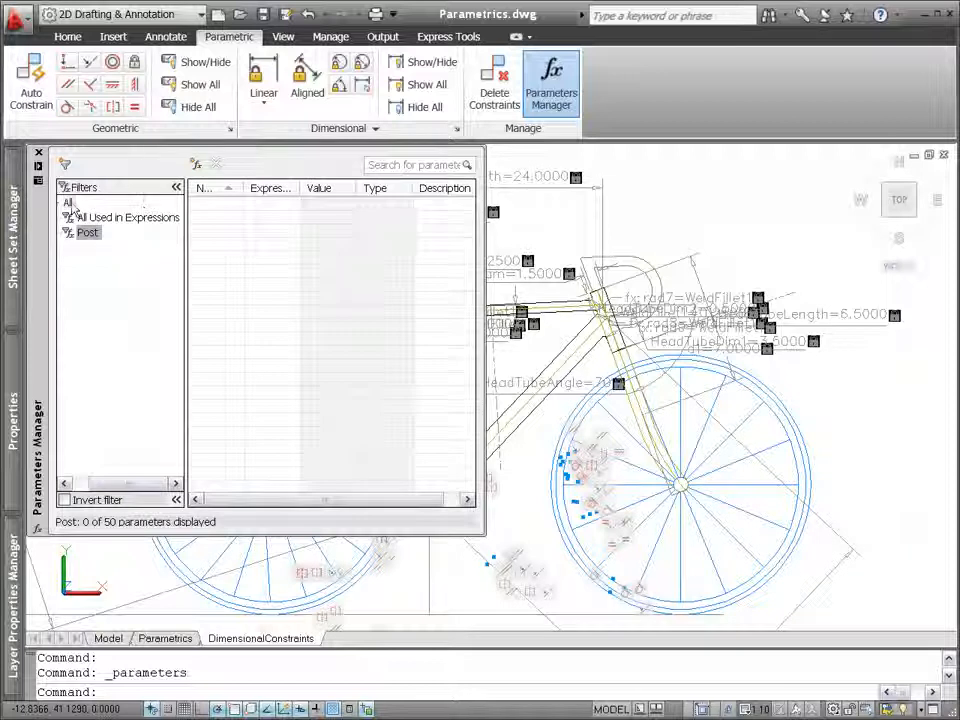
{"action": "left_click", "coordinate": [67, 202]}
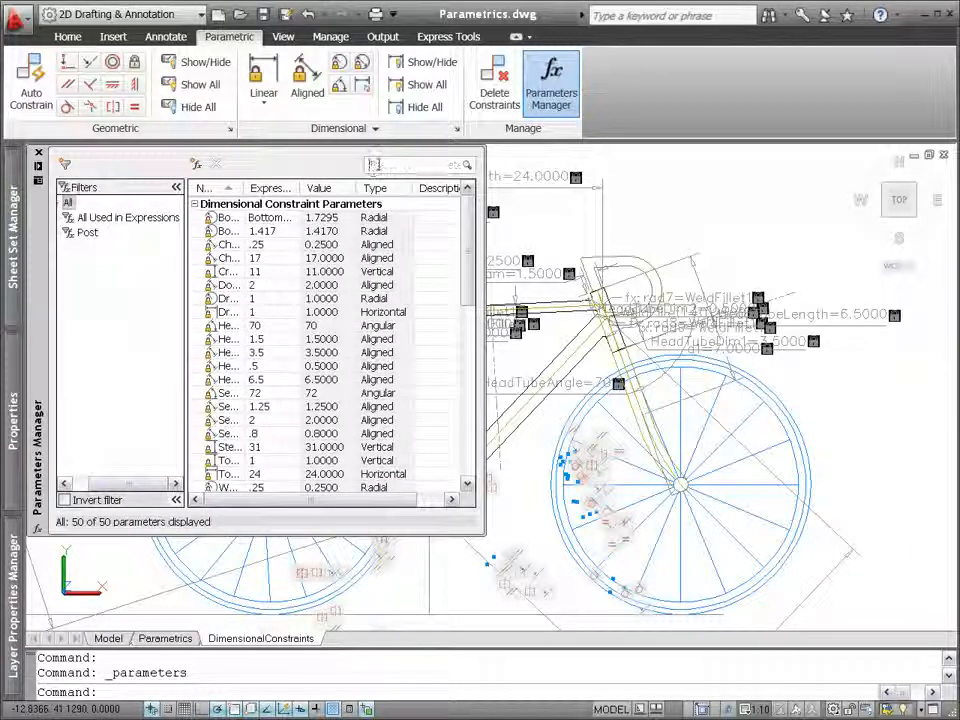
{"action": "type", "text": "*Dos*"}
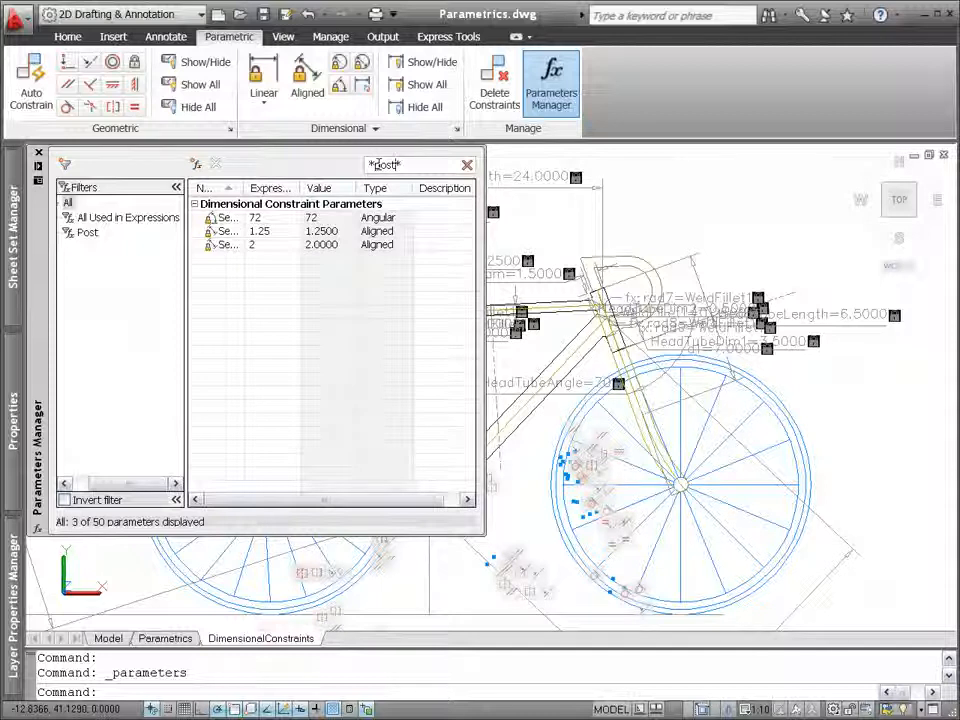
{"action": "left_click", "coordinate": [228, 231]}
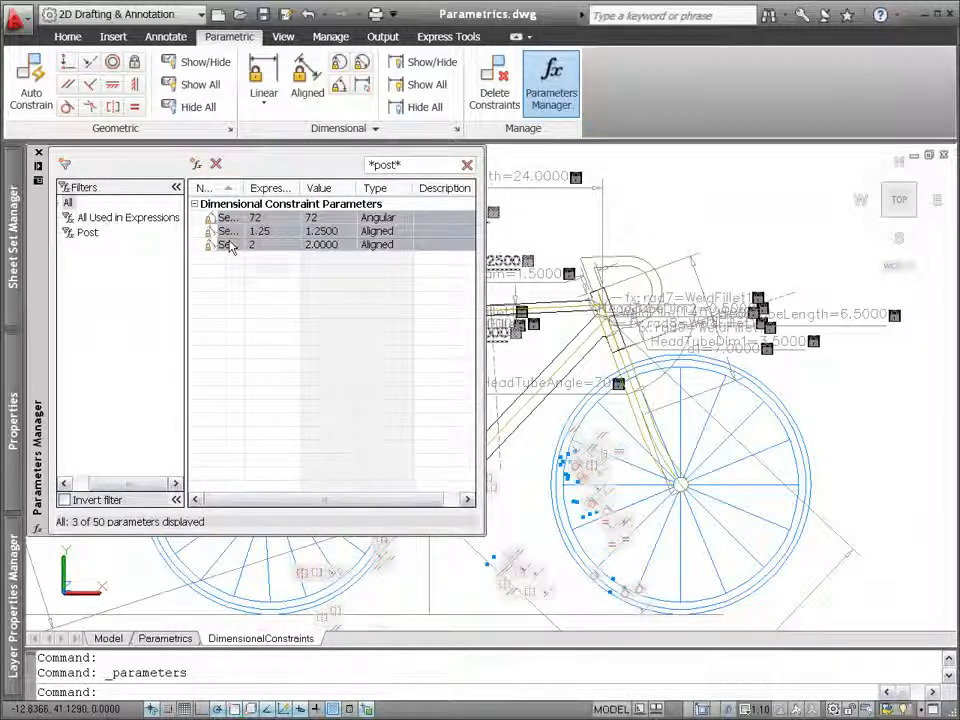